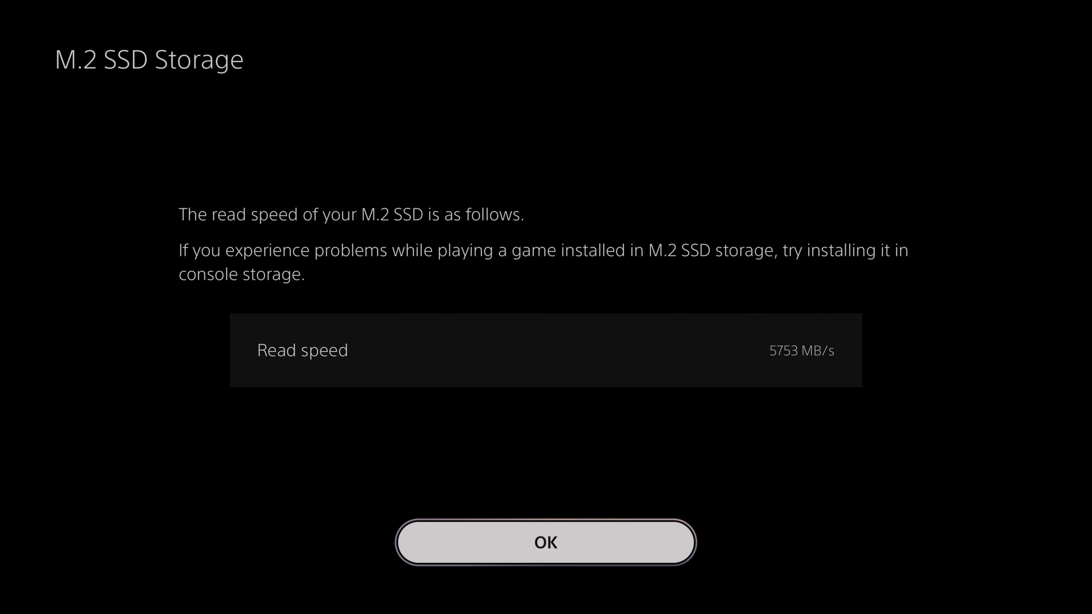
# Acknowledge the 5753 MB/s read speed result and proceed to the formatting-complete notice.
pyautogui.click(545, 542)
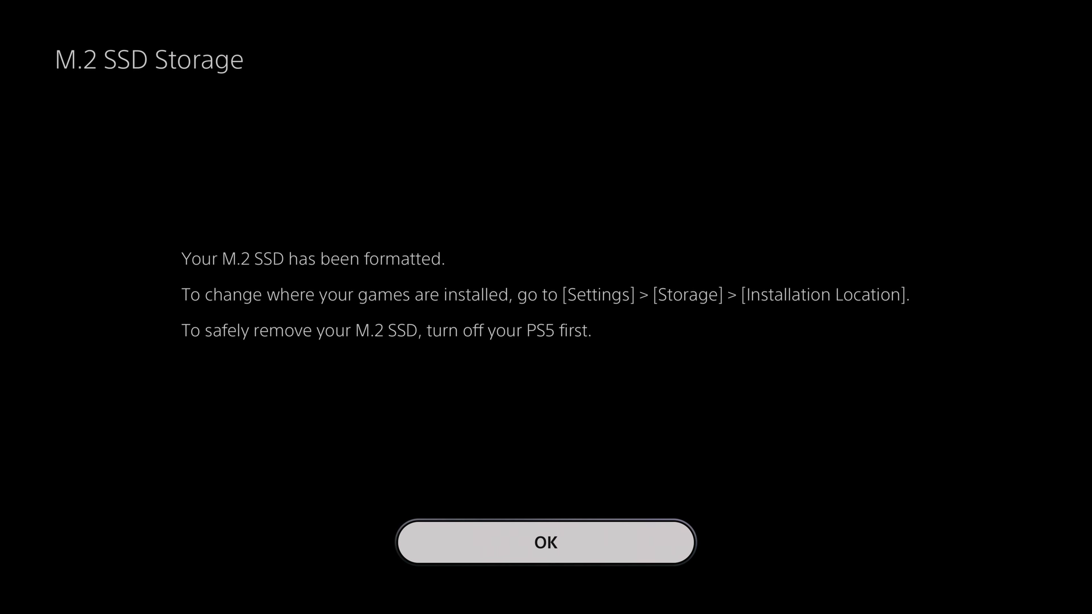
# Dismiss the formatting notice to see the 2.01 TB M.2 SSD with 2.00 TB free.
pyautogui.click(546, 543)
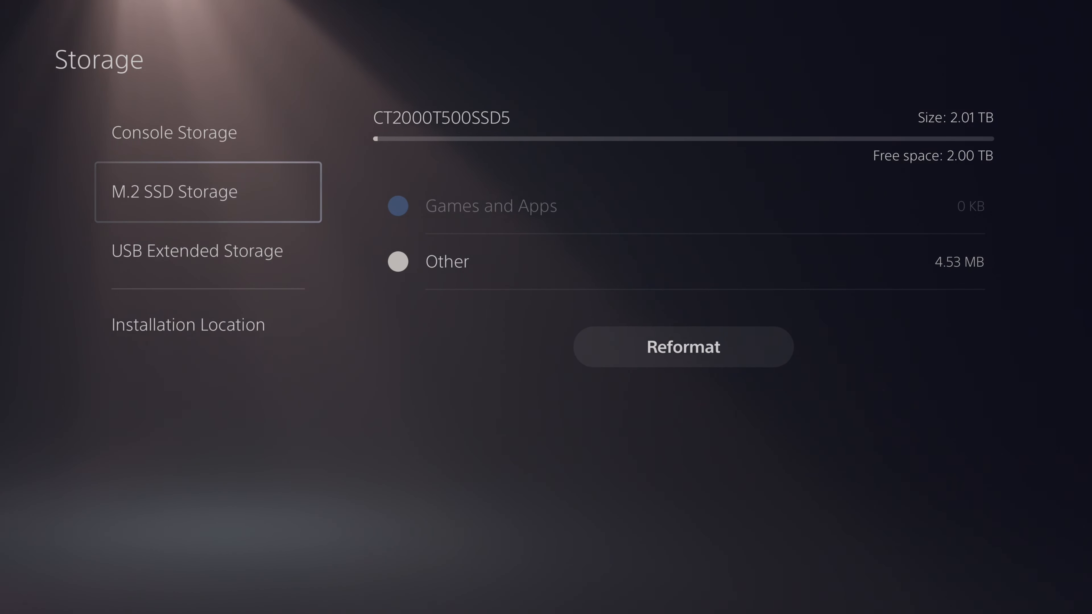
# Show Console Storage details: 1.89 TB total, 1.86 TB free, 11.68 GB games and apps.
pyautogui.click(173, 132)
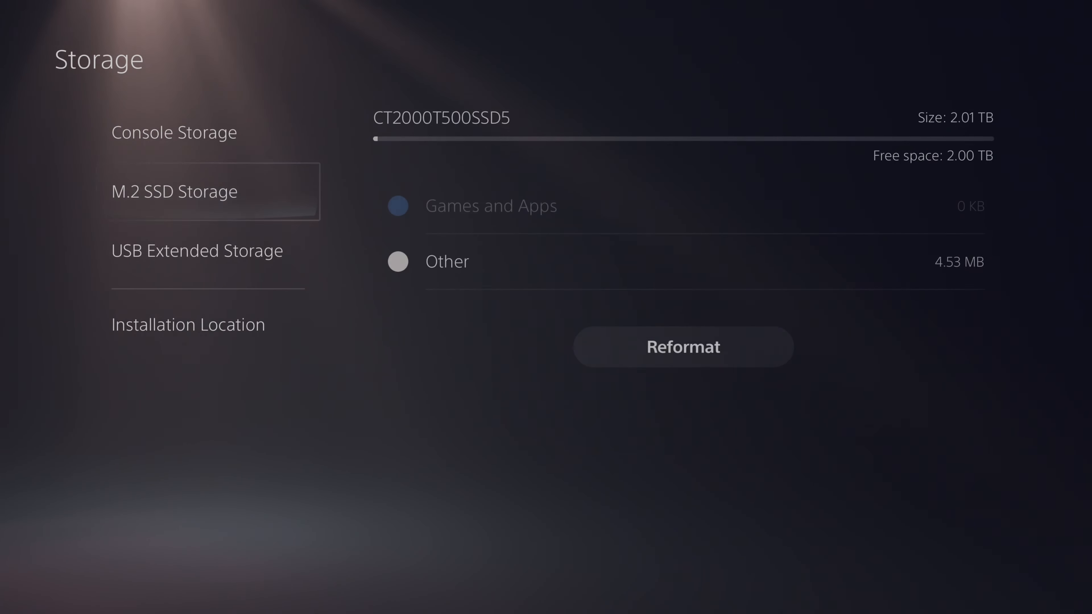
pyautogui.click(174, 133)
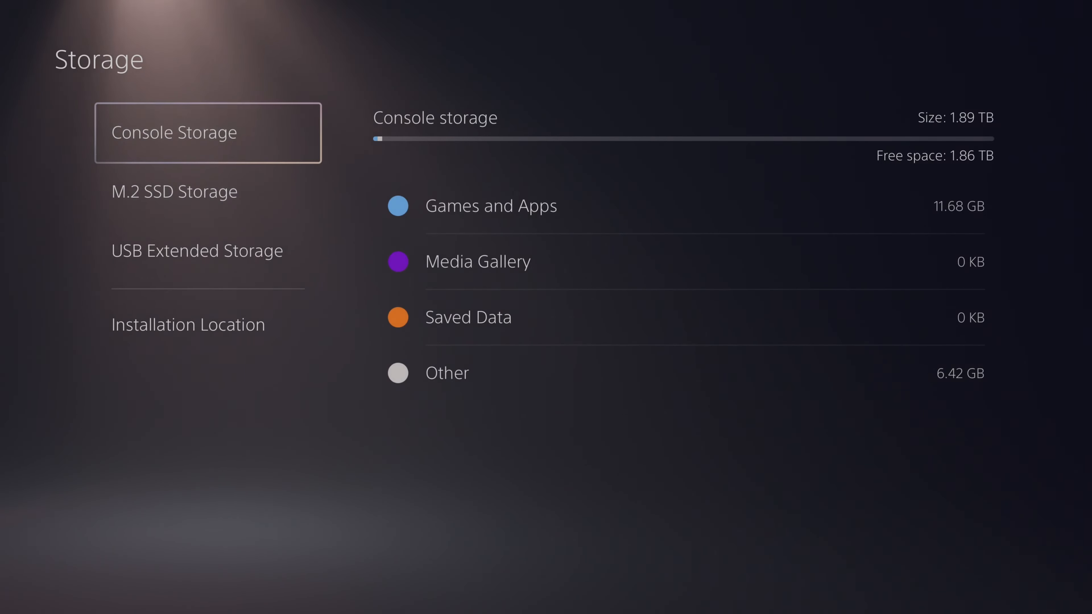
# Review USB Extended Storage and M.2 SSD Storage, then reach the Installation Location page.
pyautogui.click(196, 250)
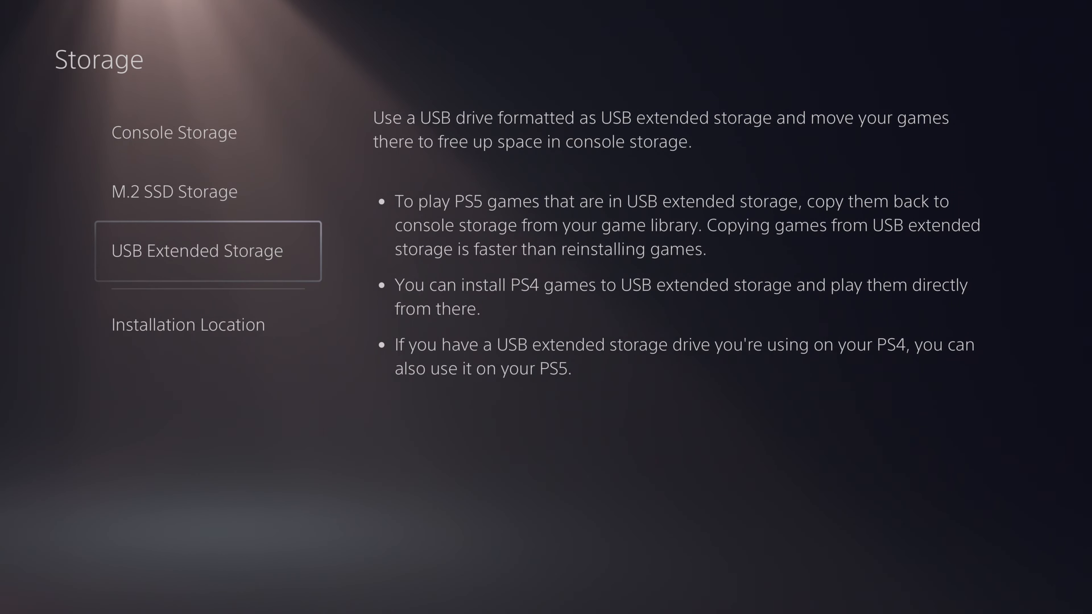
pyautogui.click(206, 191)
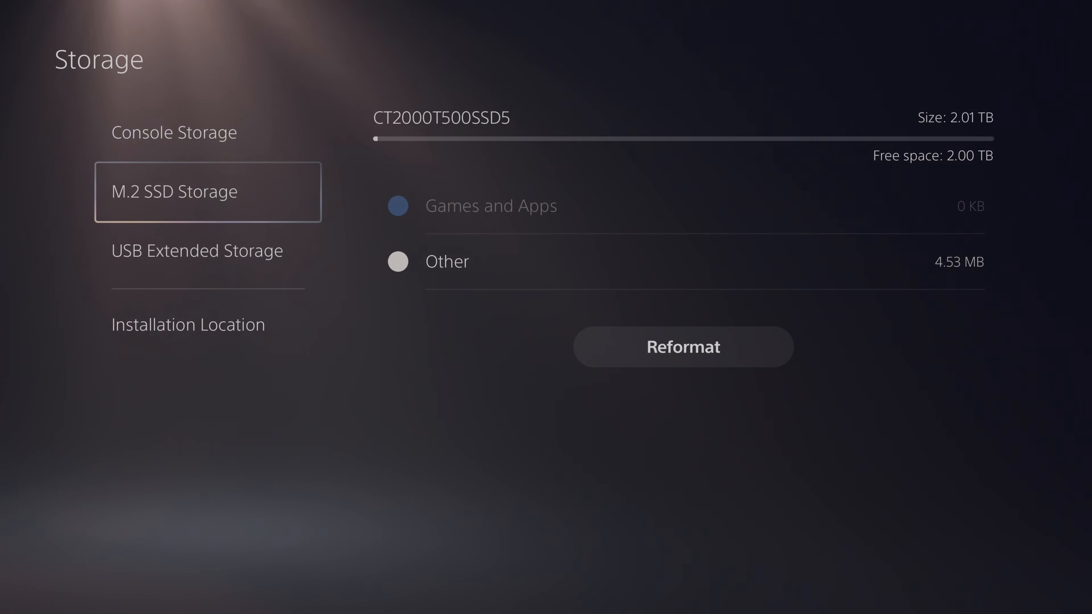
pyautogui.click(187, 323)
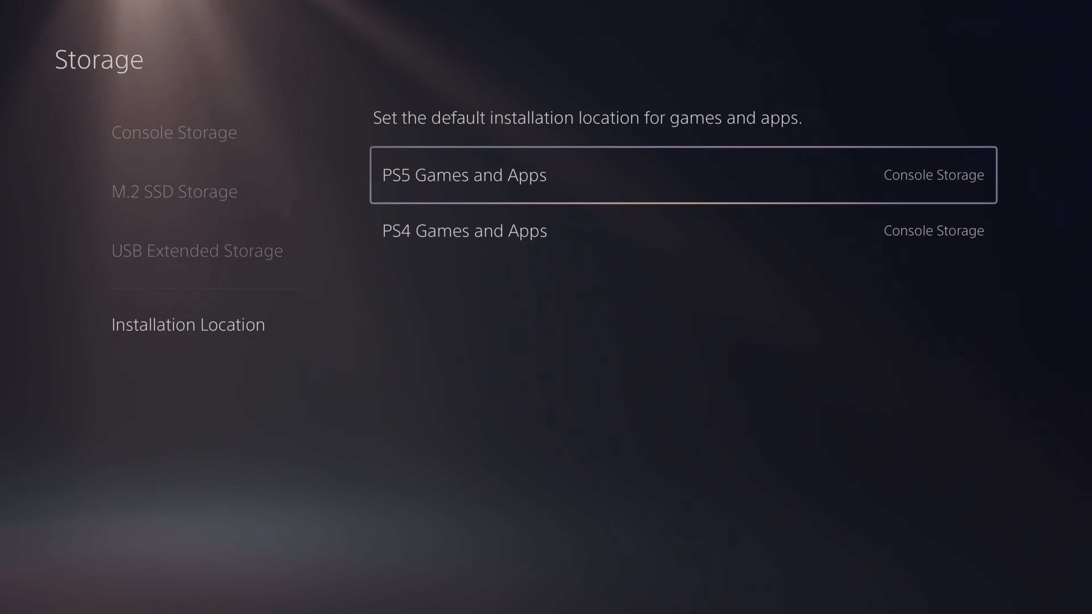
# Try M.2 SSD as PS5 install location, revert to Console Storage, and view PS4 location choices.
pyautogui.click(683, 175)
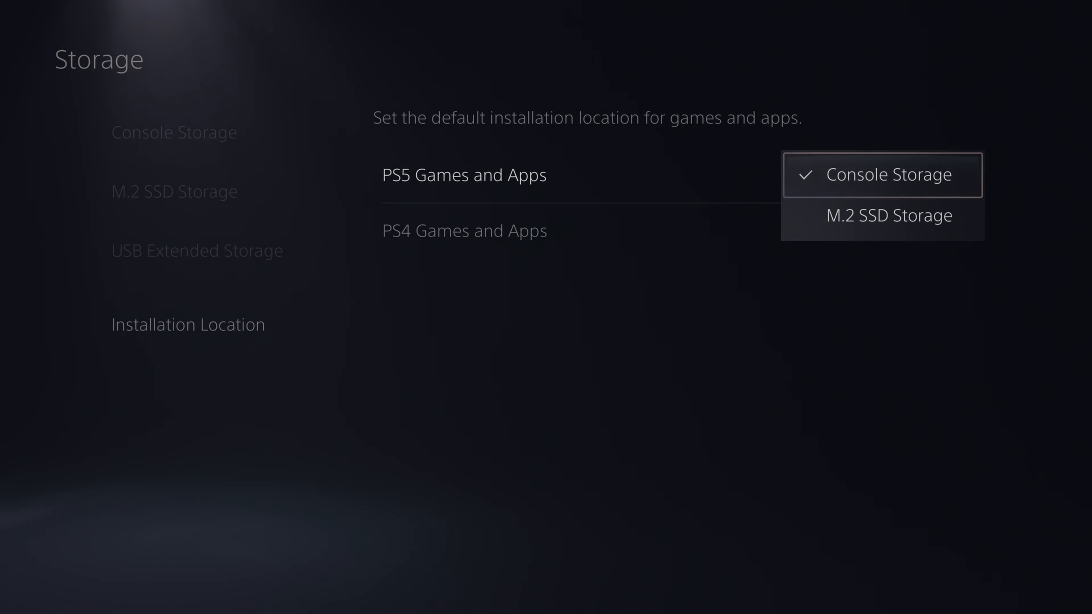
pyautogui.click(888, 215)
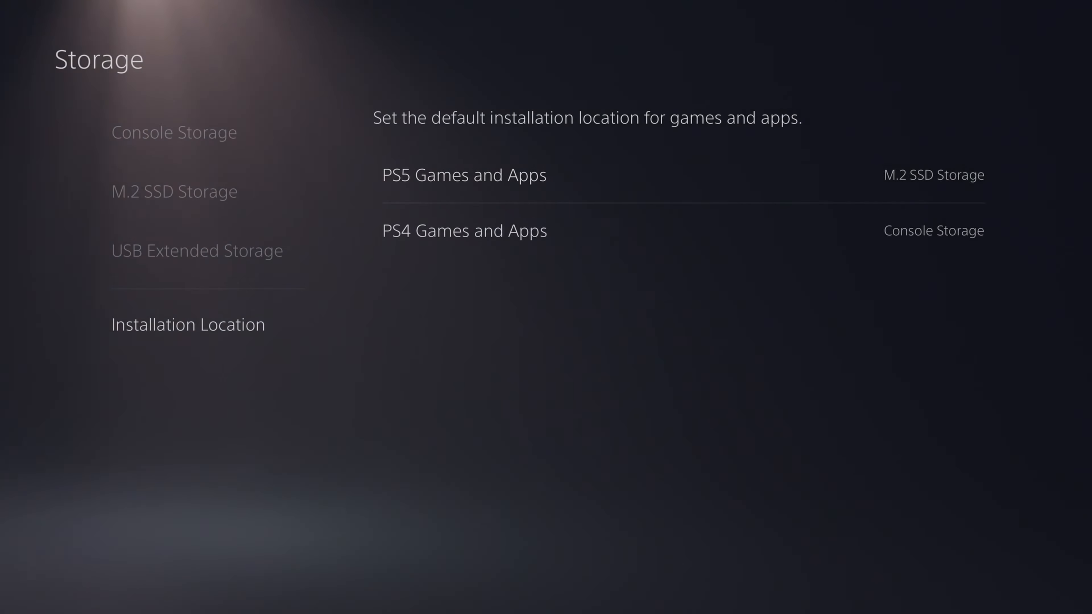
pyautogui.click(683, 174)
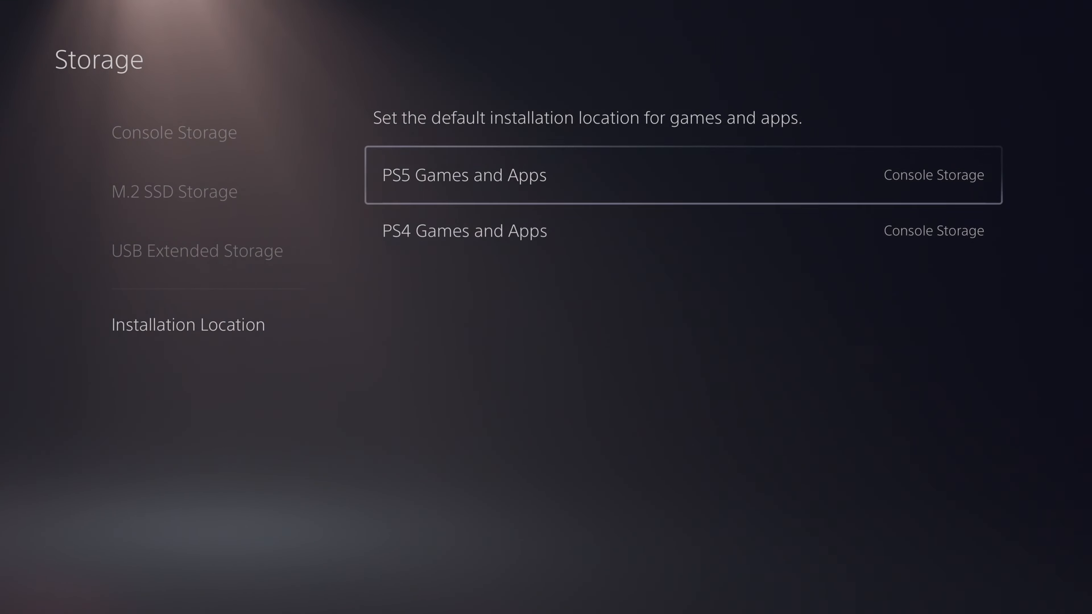
pyautogui.click(463, 230)
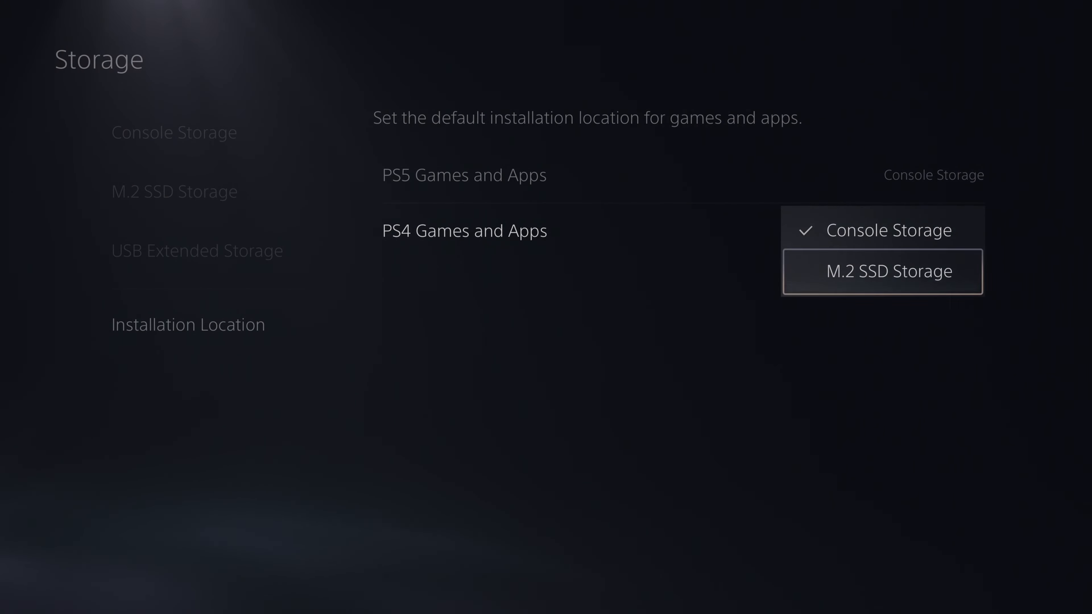